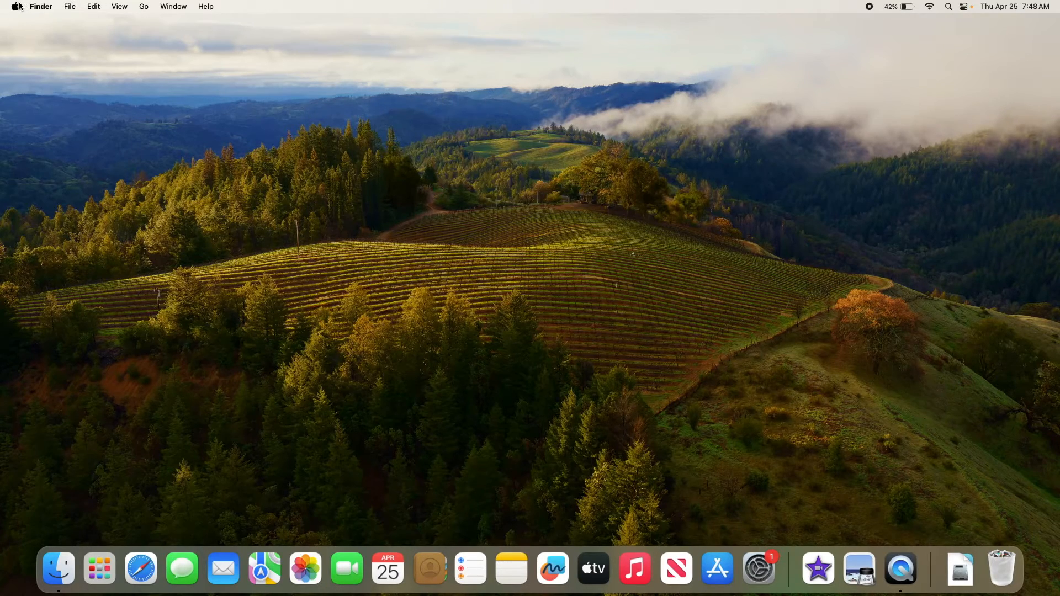
# Launch System Settings from the Apple menu.
pyautogui.click(18, 7)
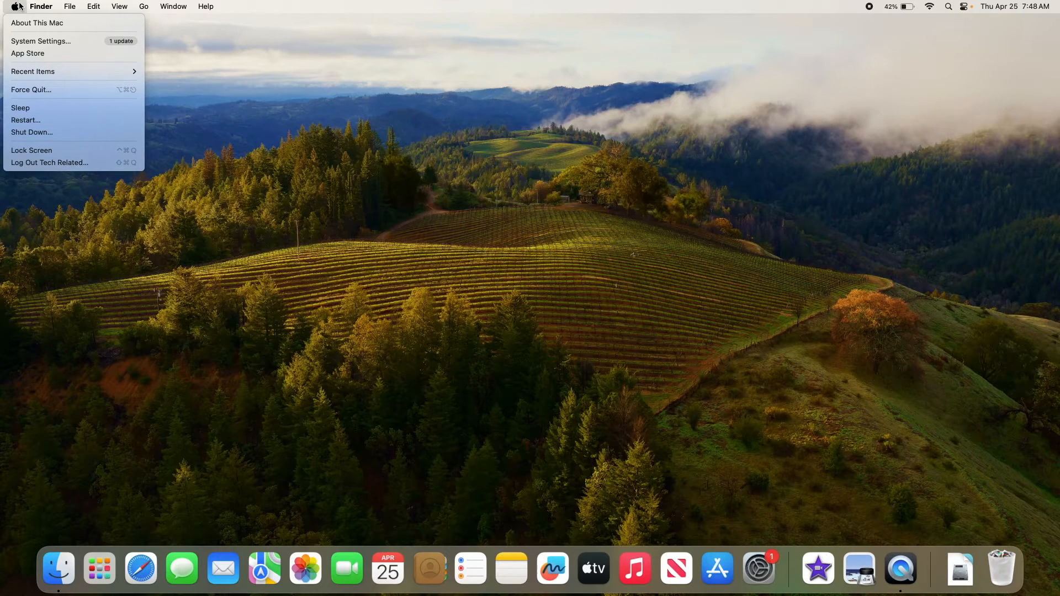
pyautogui.moveTo(41, 41)
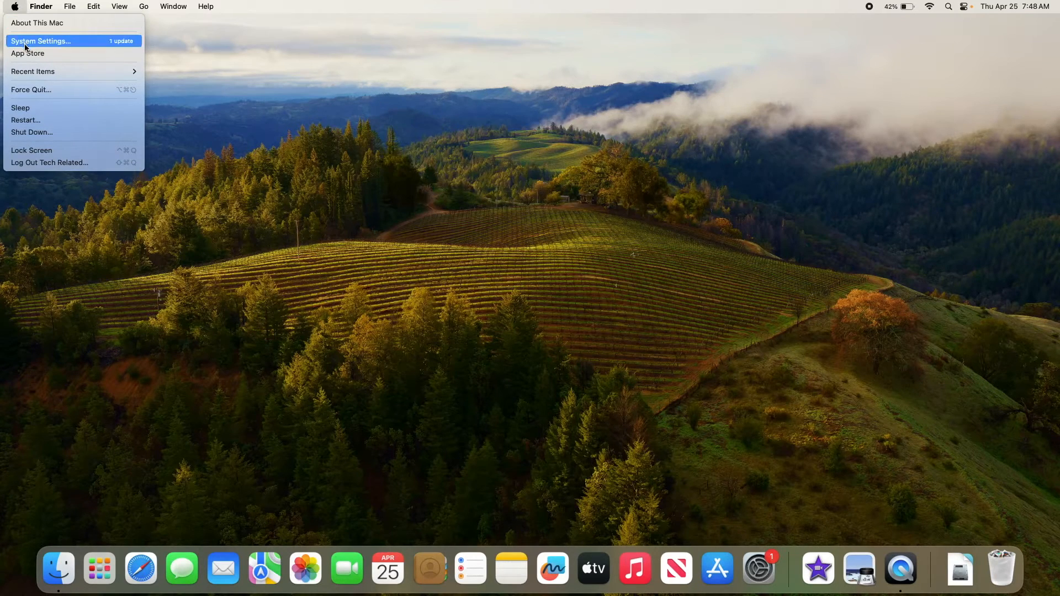
pyautogui.click(41, 41)
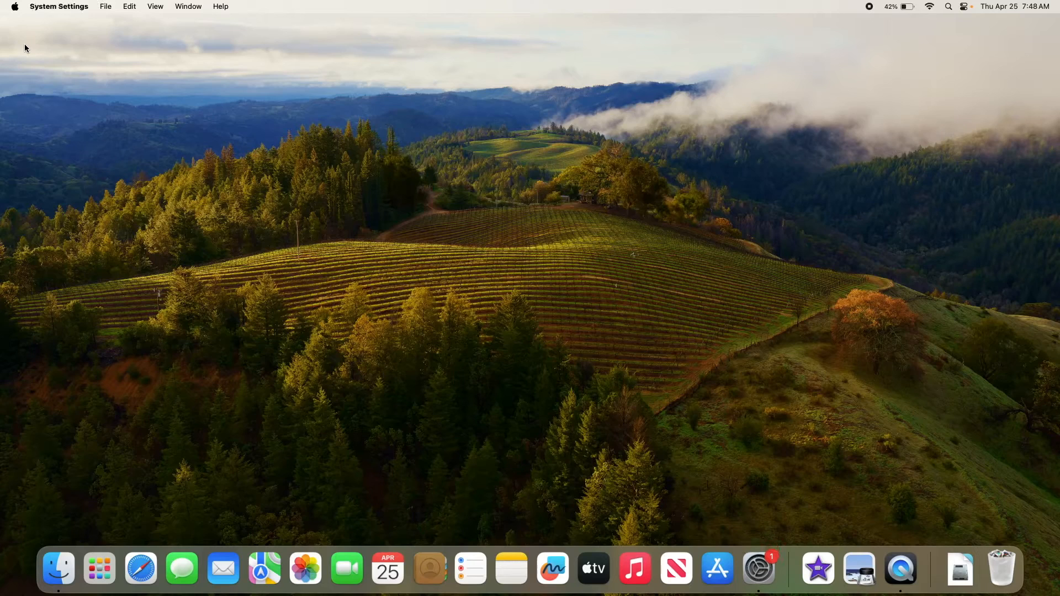
# Go to General > Language & Region and begin adding a preferred language.
pyautogui.click(758, 568)
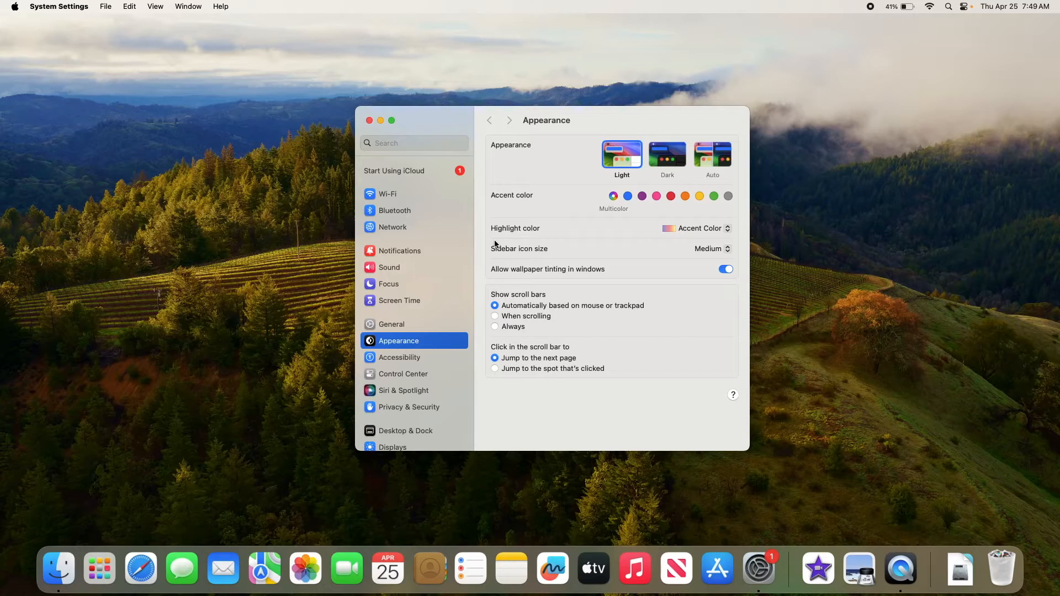
pyautogui.moveTo(409, 327)
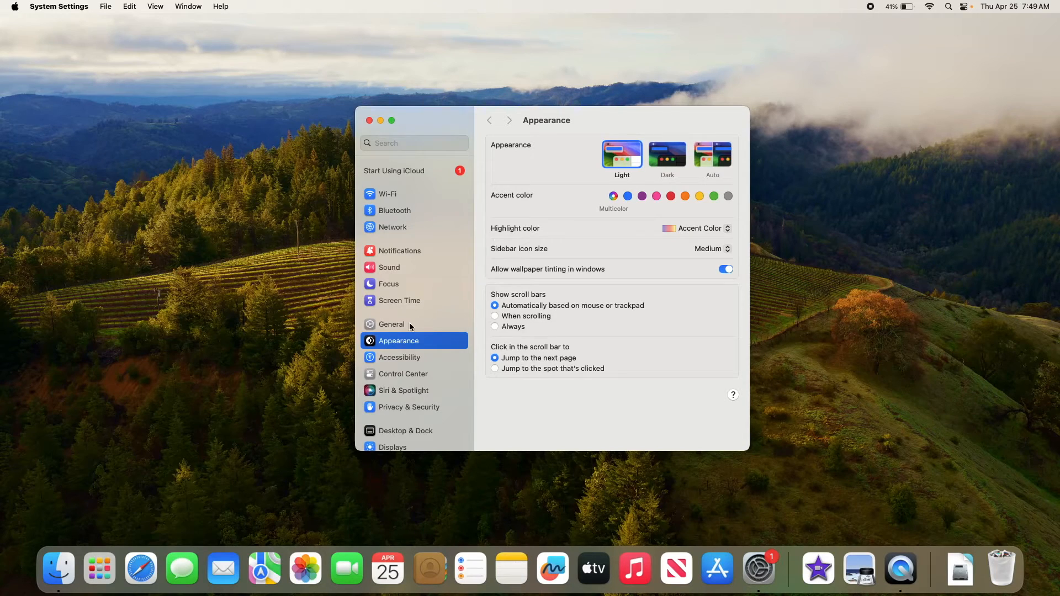
pyautogui.click(391, 324)
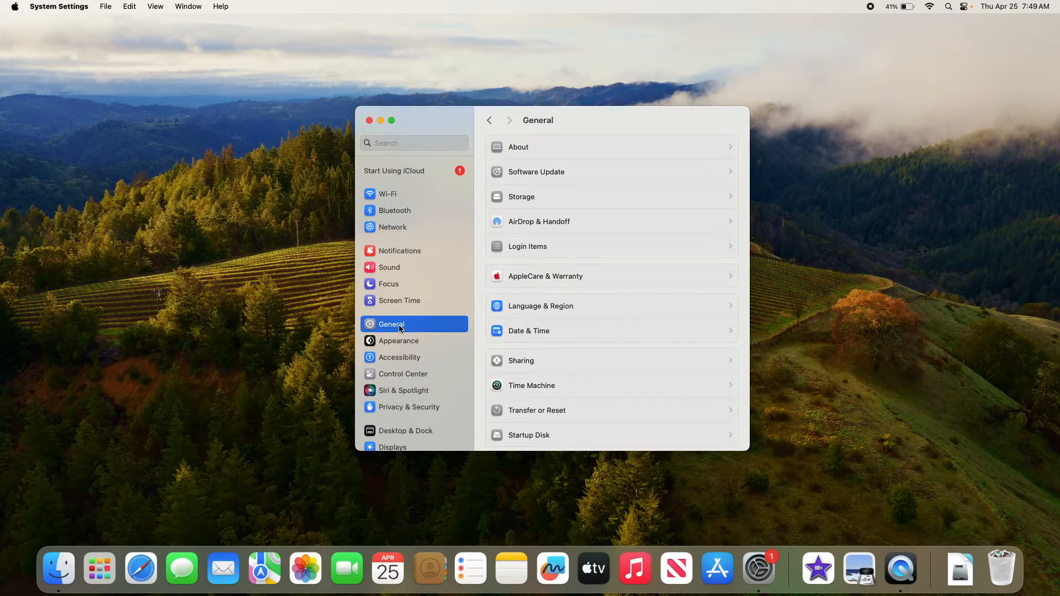
pyautogui.moveTo(479, 330)
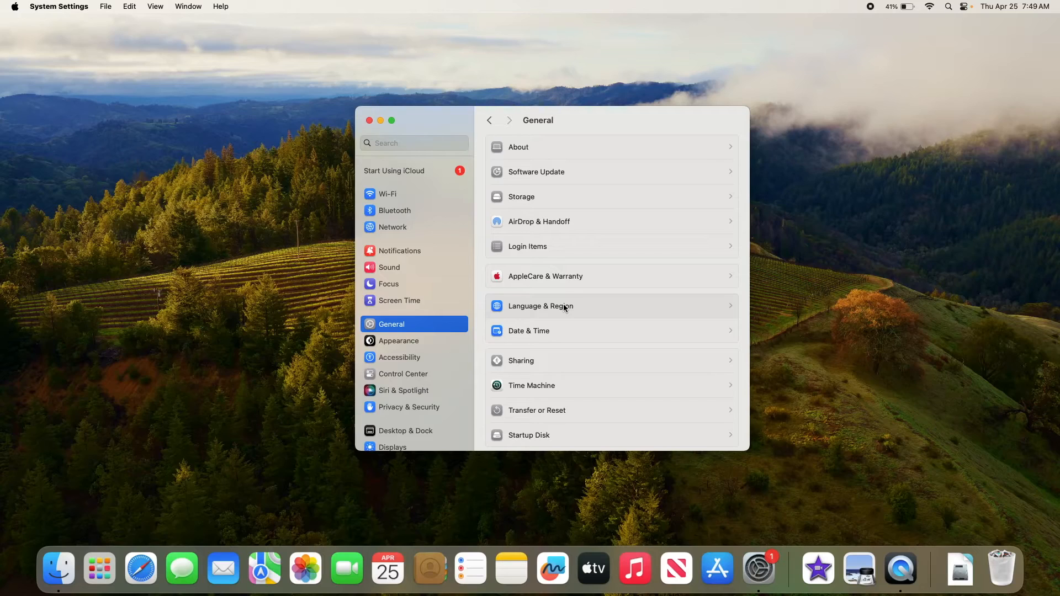
pyautogui.click(540, 306)
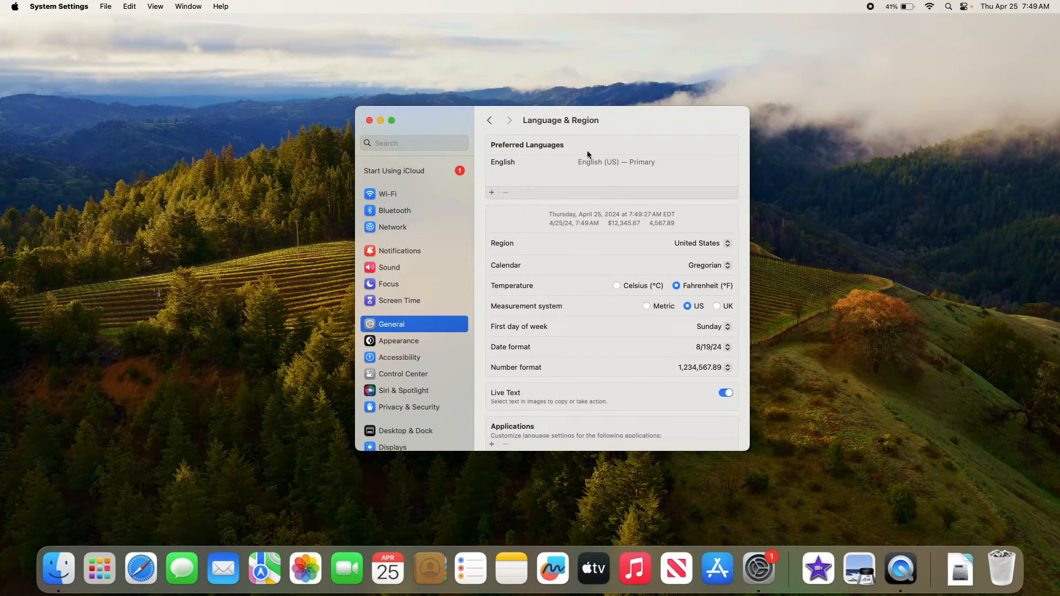
pyautogui.moveTo(557, 151)
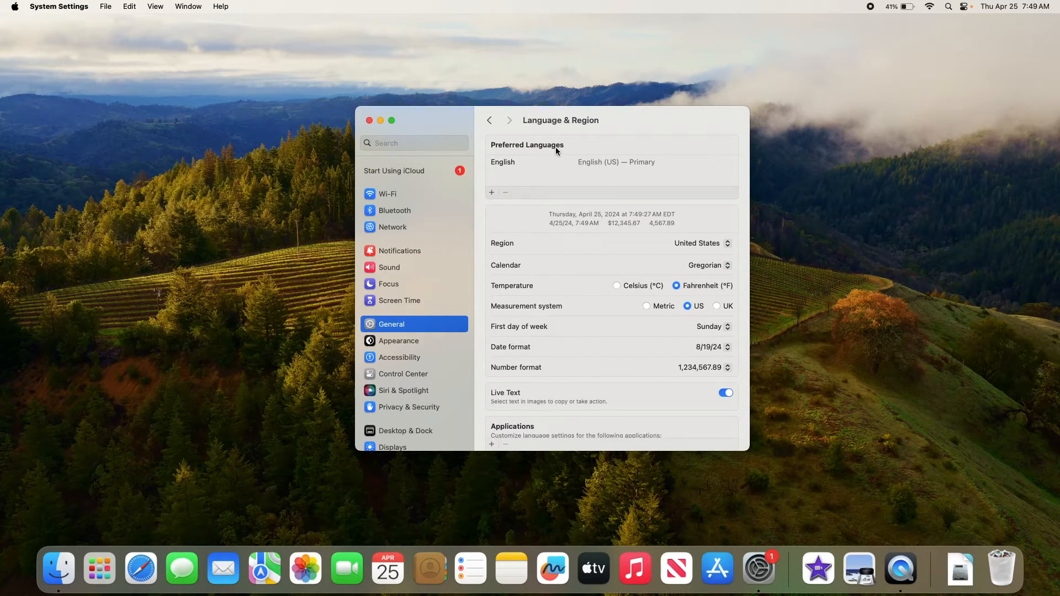
pyautogui.click(725, 393)
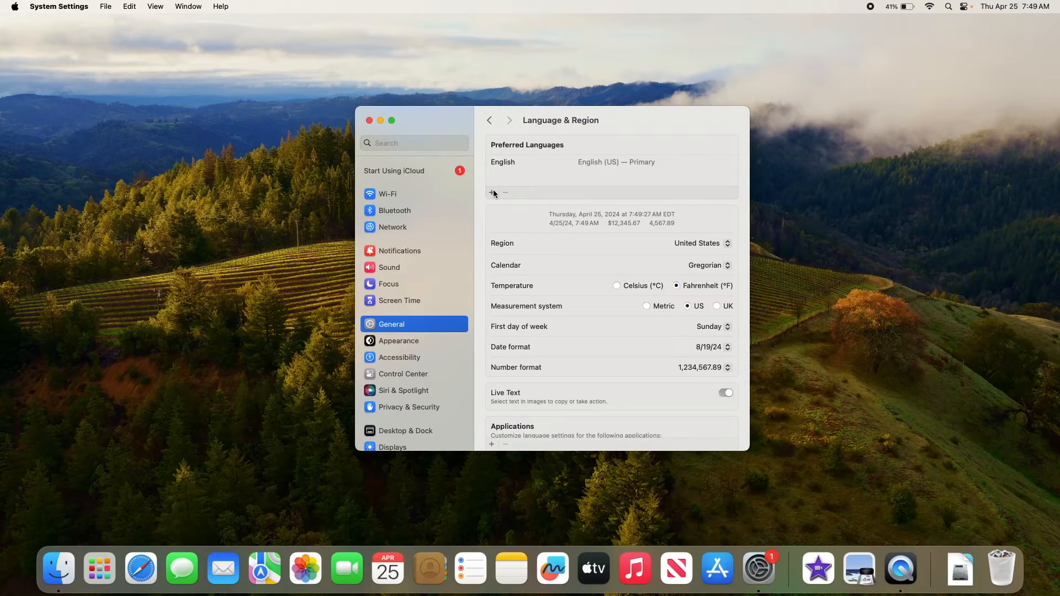
pyautogui.click(490, 192)
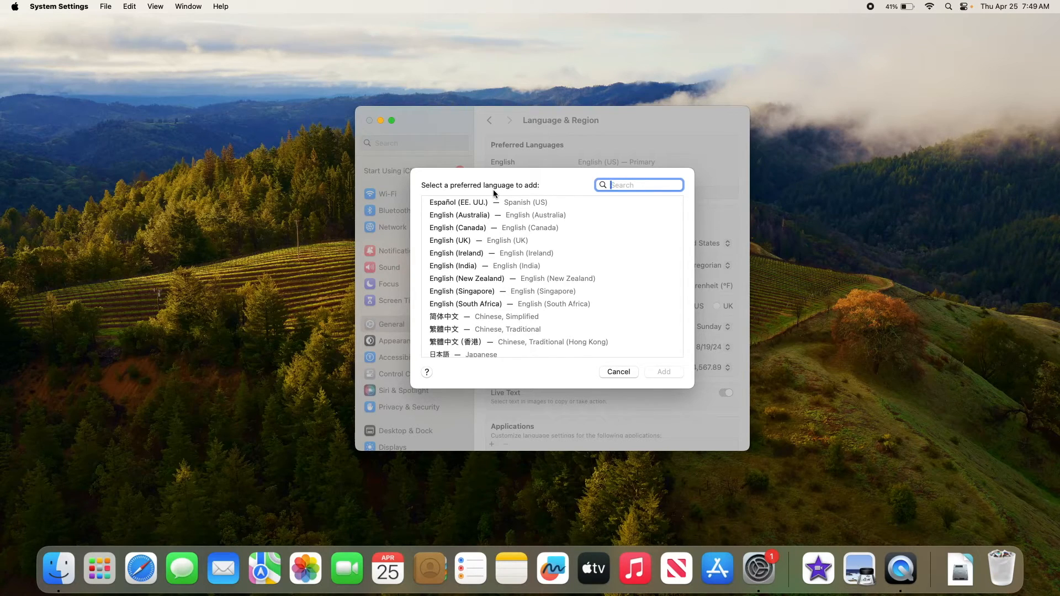
pyautogui.moveTo(511, 245)
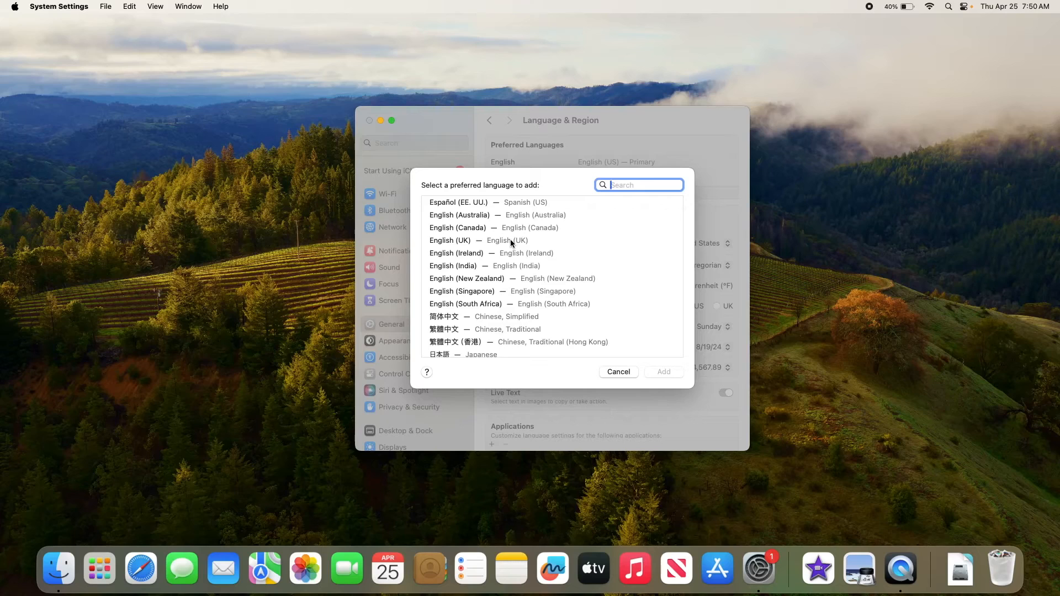
# Choose English (UK) from the available languages and add it.
pyautogui.click(477, 240)
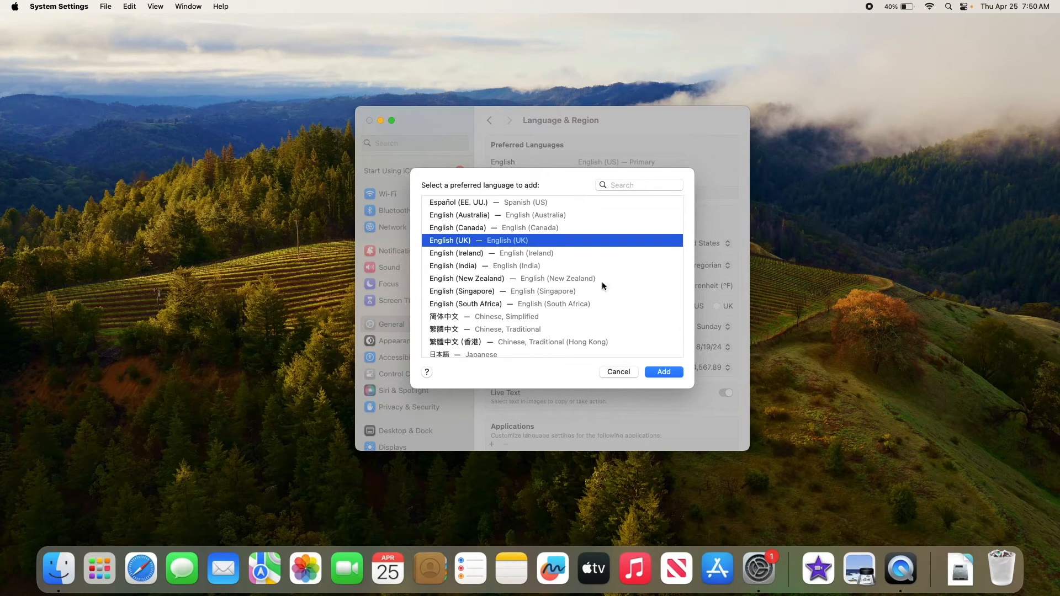
pyautogui.click(616, 372)
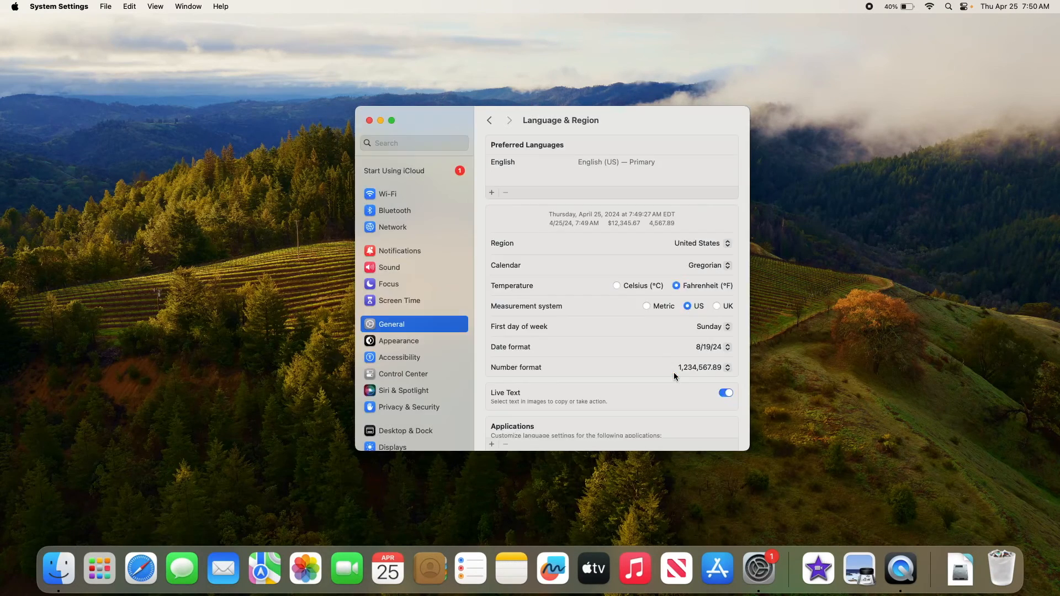
# Confirm using English (UK) as the primary language, leaving English (US) second.
pyautogui.click(716, 305)
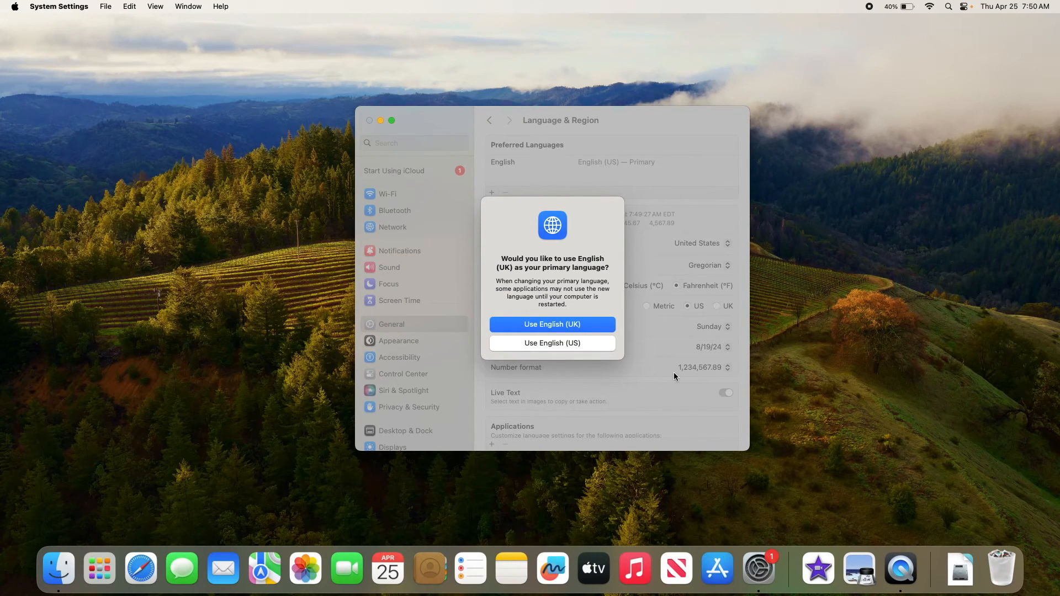
pyautogui.moveTo(627, 321)
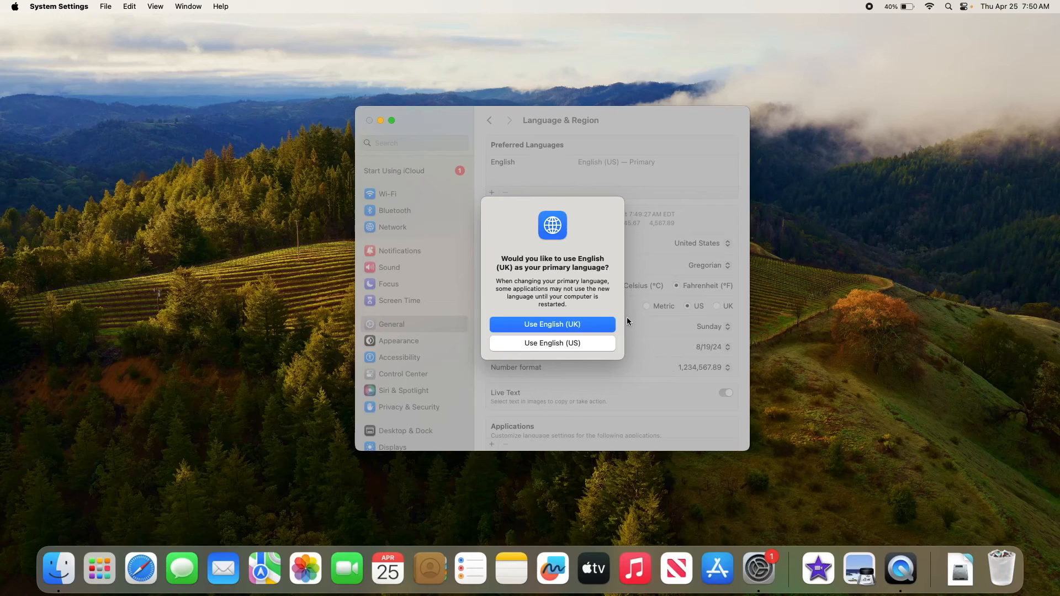
pyautogui.click(552, 323)
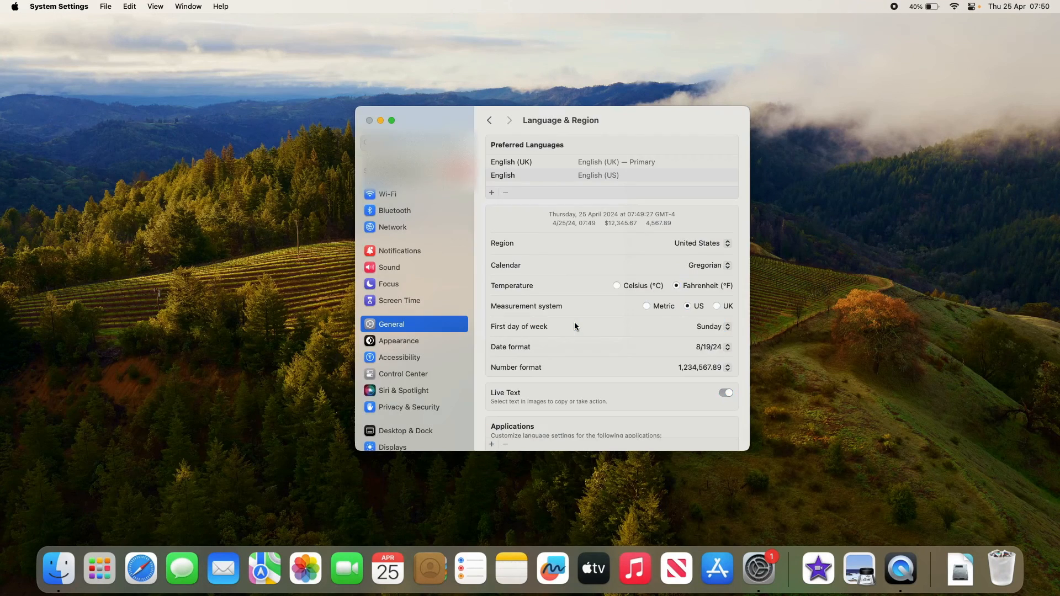